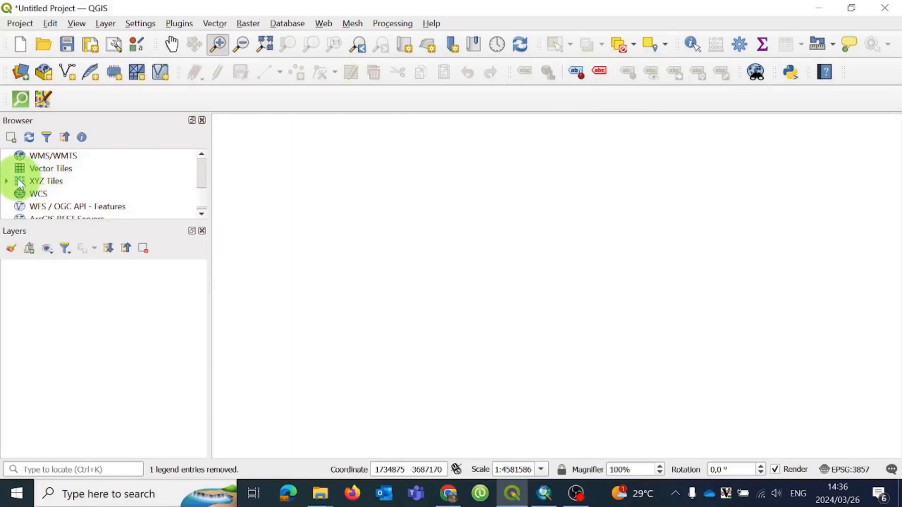
- Add the OpenStreetMap XYZ tile layer to the project from the Browser panel
{"action": "left_click", "coordinate": [9, 181]}
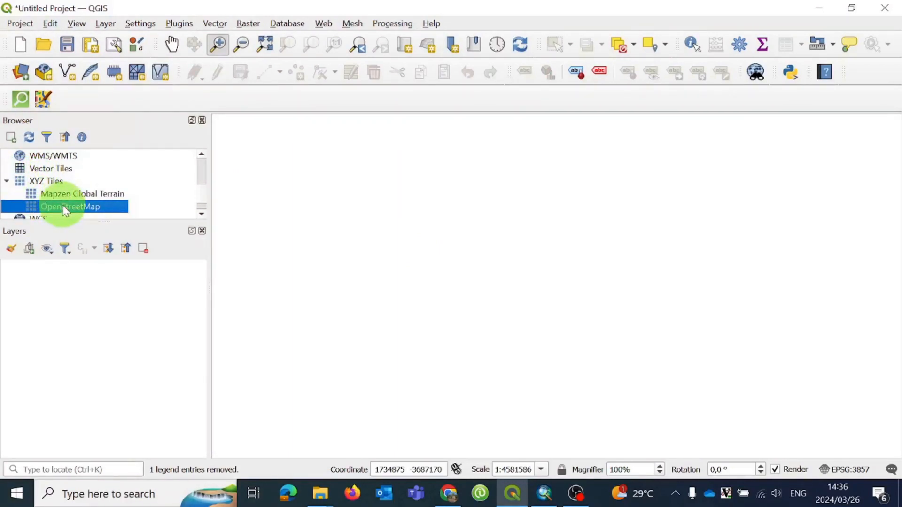
{"action": "right_click", "coordinate": [66, 206]}
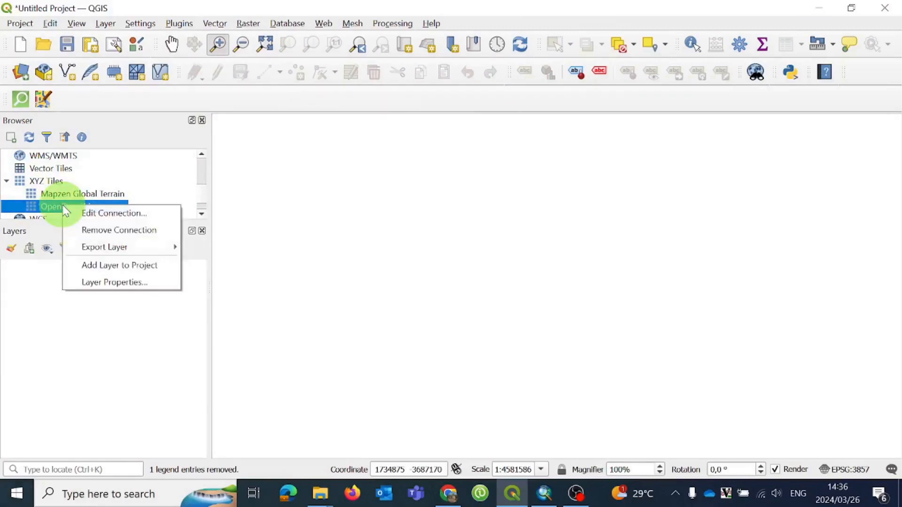
{"action": "mouse_move", "coordinate": [109, 265]}
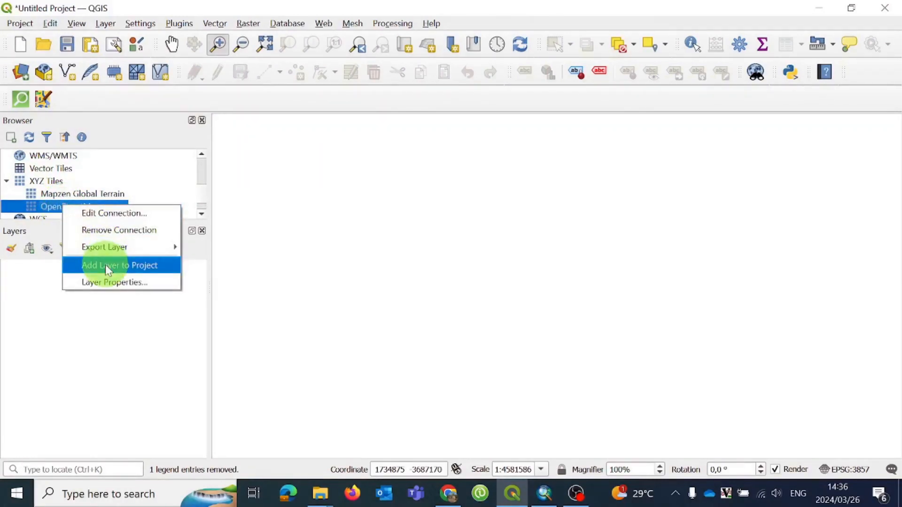
{"action": "left_click", "coordinate": [120, 265]}
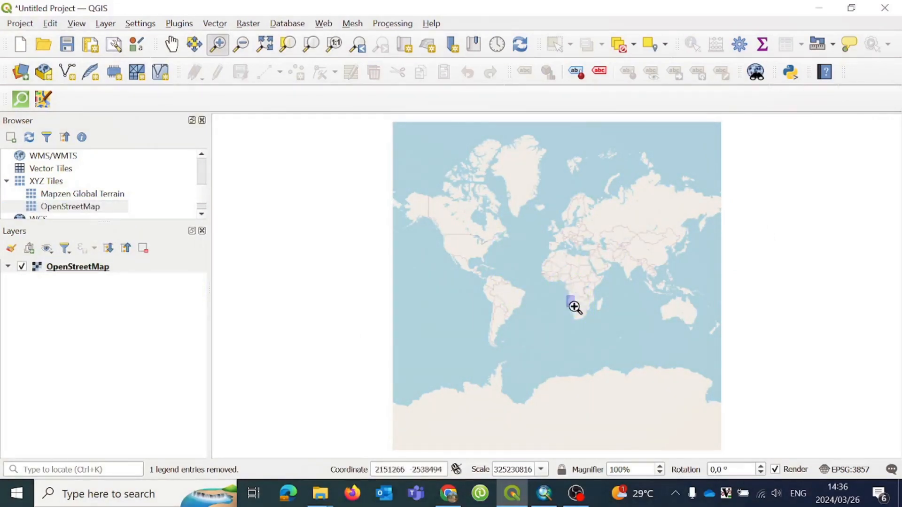
- Zoom from southern Africa down to the Western Cape coast around Cape Town and Paarl
{"action": "left_click", "coordinate": [572, 307]}
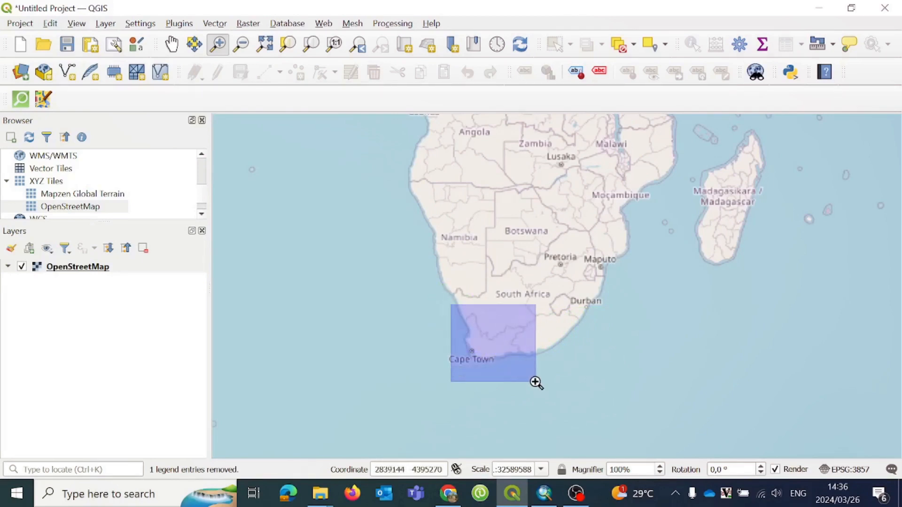
{"action": "left_click_drag", "start_coordinate": [451, 310], "coordinate": [533, 381]}
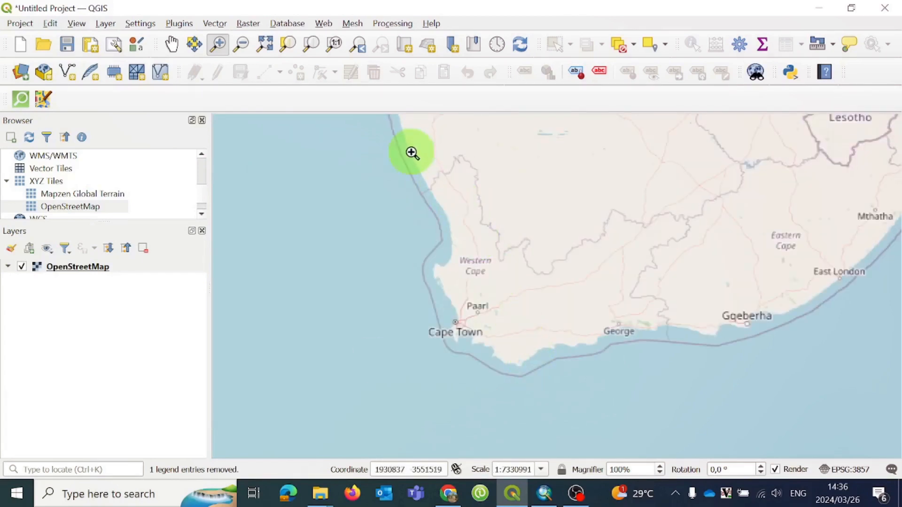
{"action": "left_click_drag", "start_coordinate": [408, 151], "coordinate": [656, 339]}
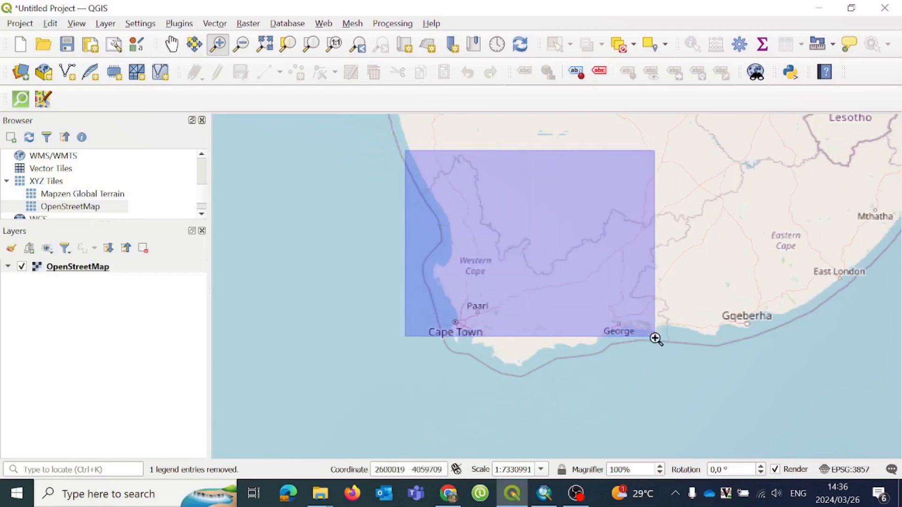
{"action": "left_click_drag", "start_coordinate": [656, 338], "coordinate": [702, 391]}
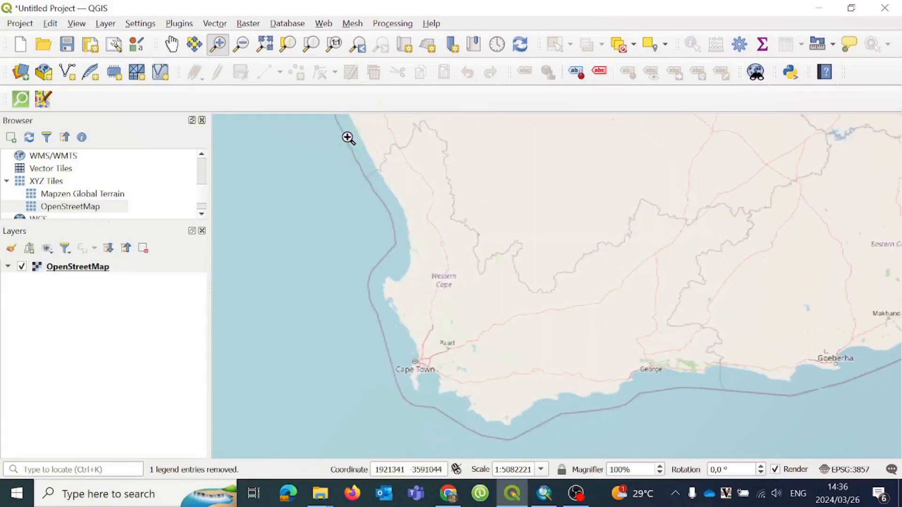
{"action": "left_click_drag", "start_coordinate": [348, 139], "coordinate": [764, 433]}
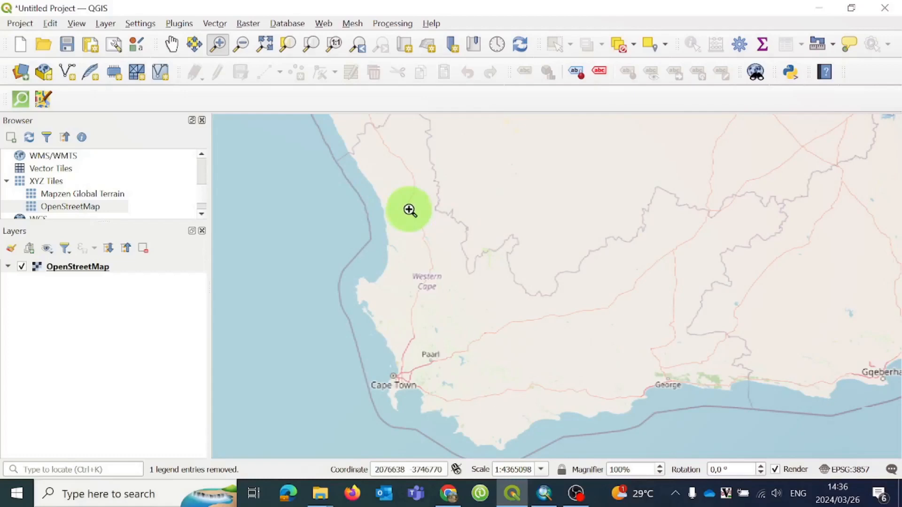
- Open QuickOSM from the Vector menu and set Key 'place' with Value 'suburb'
{"action": "left_click", "coordinate": [215, 23]}
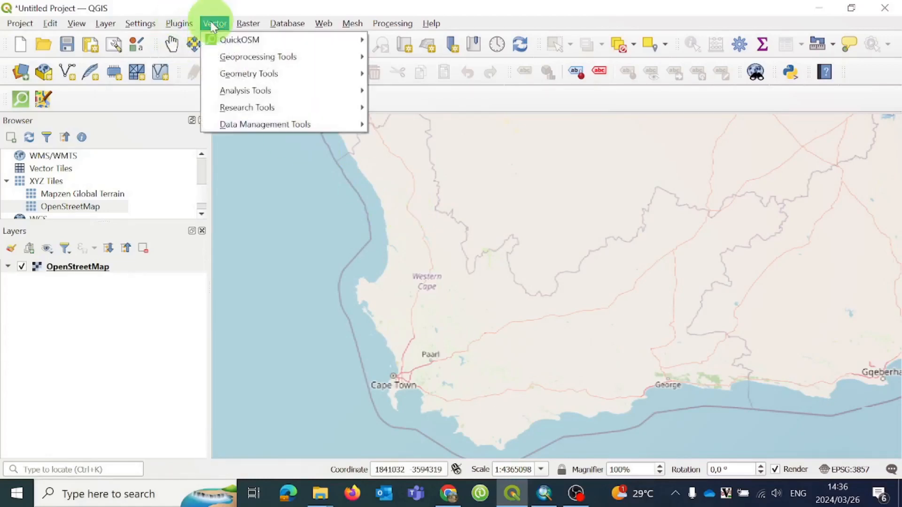
{"action": "mouse_move", "coordinate": [238, 40]}
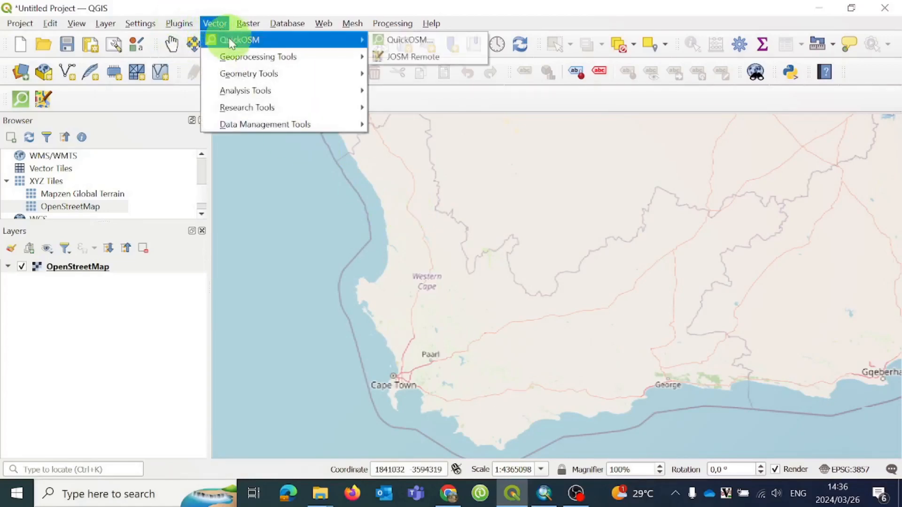
{"action": "mouse_move", "coordinate": [415, 46]}
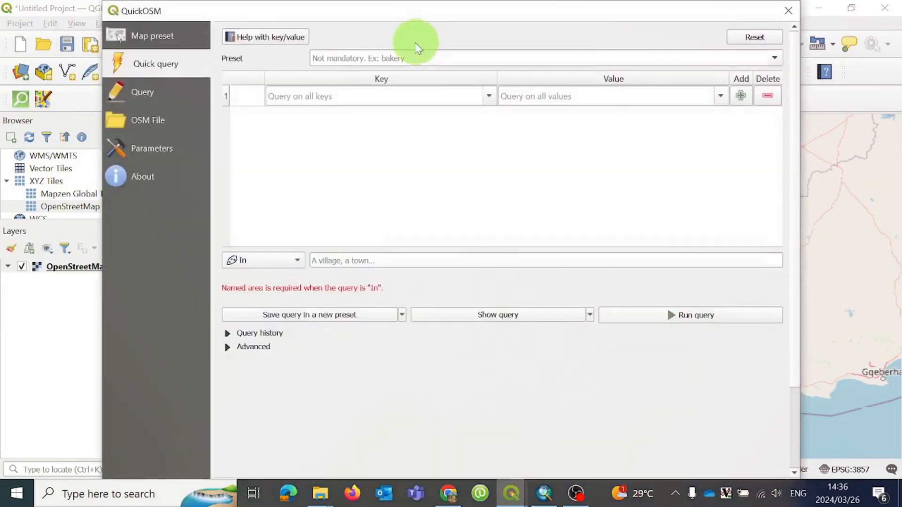
{"action": "left_click", "coordinate": [402, 96]}
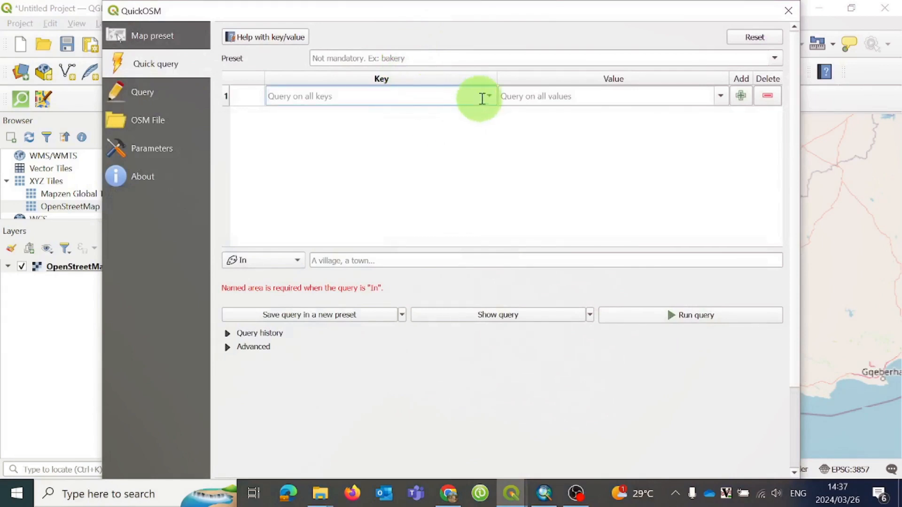
{"action": "left_click", "coordinate": [489, 96]}
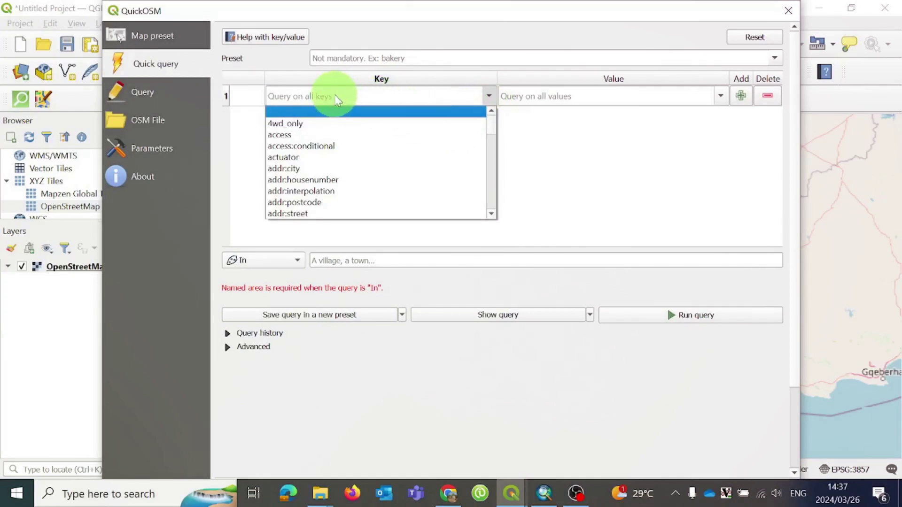
{"action": "type", "text": "place"}
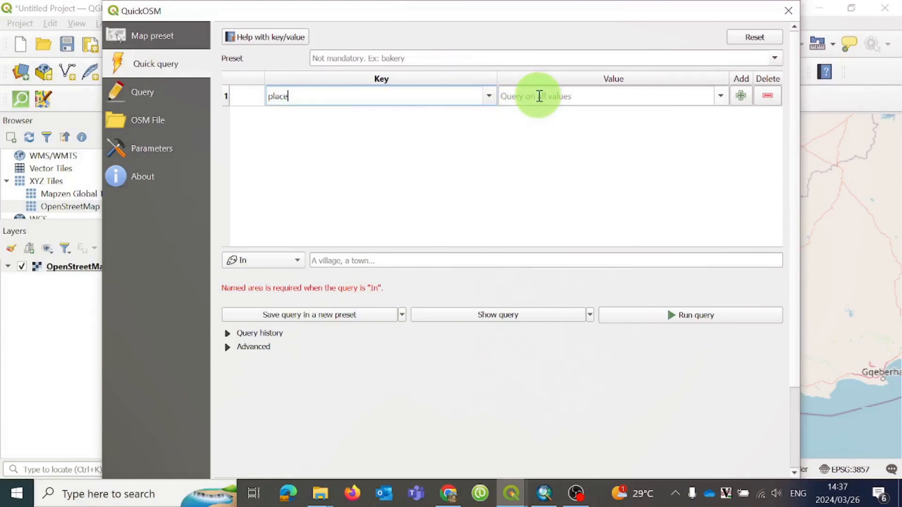
{"action": "mouse_move", "coordinate": [548, 99]}
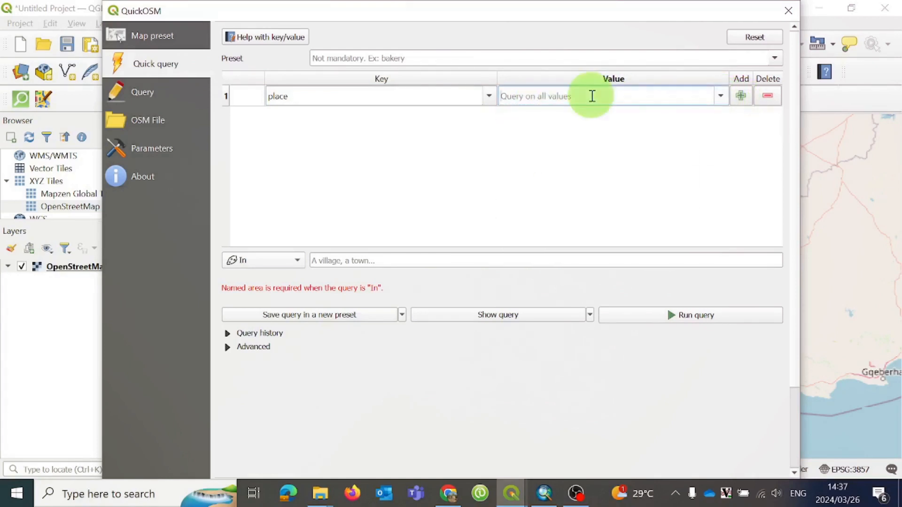
{"action": "type", "text": "s"}
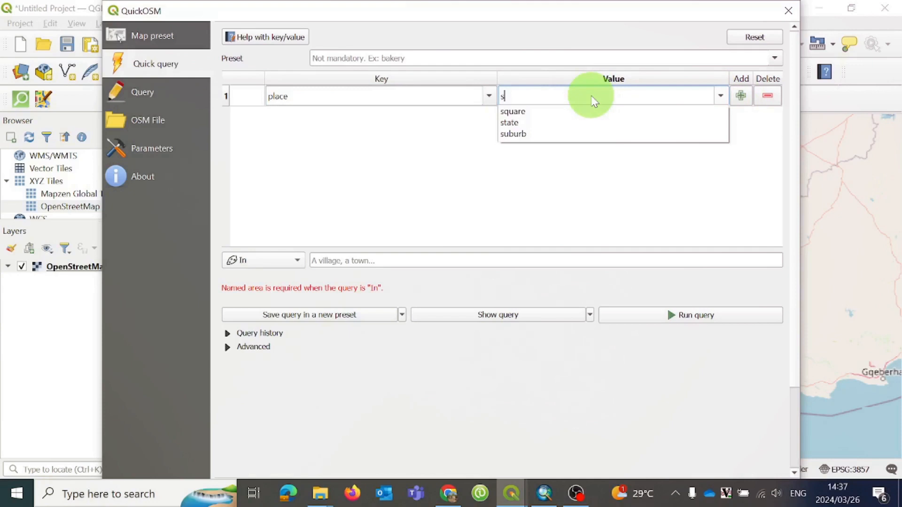
{"action": "type", "text": "u"}
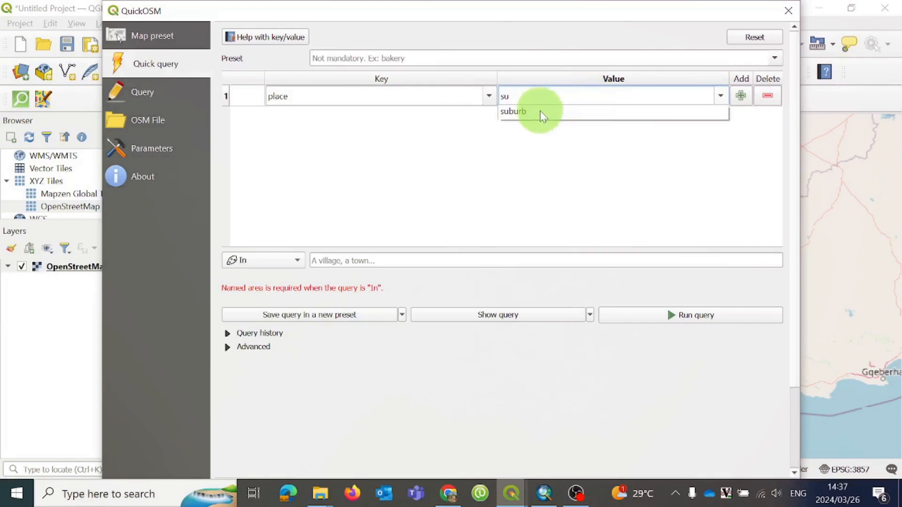
{"action": "left_click", "coordinate": [514, 112]}
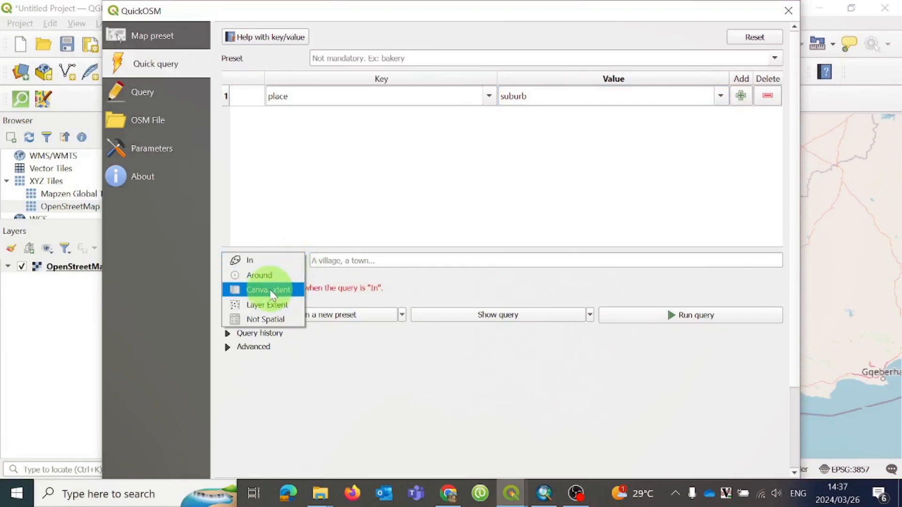
{"action": "mouse_move", "coordinate": [263, 305]}
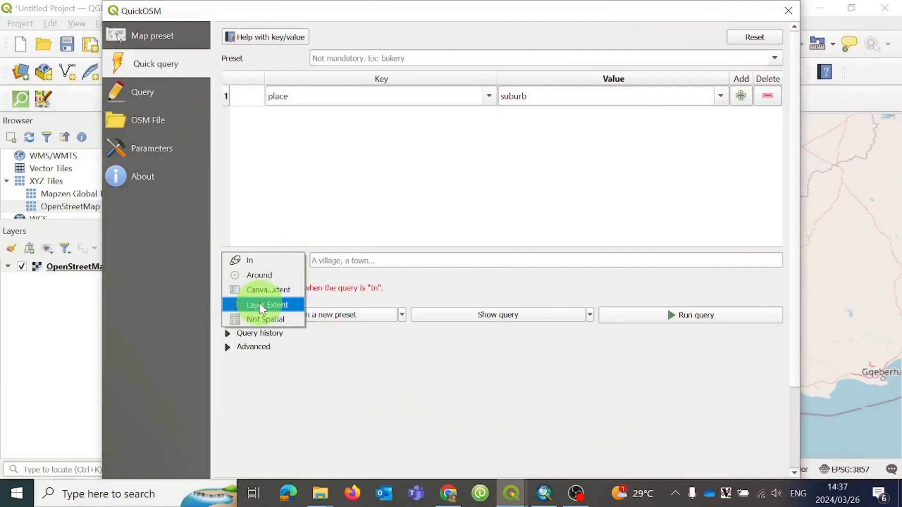
{"action": "mouse_move", "coordinate": [264, 309]}
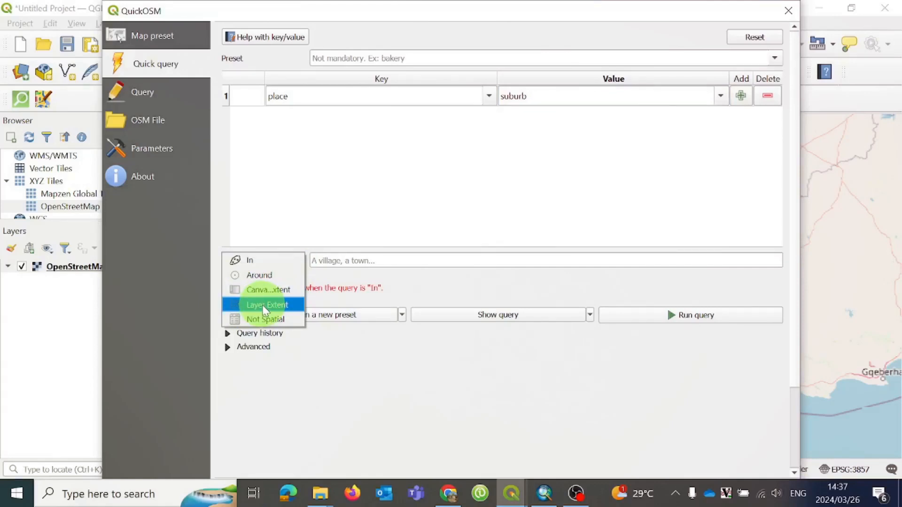
{"action": "mouse_move", "coordinate": [265, 290]}
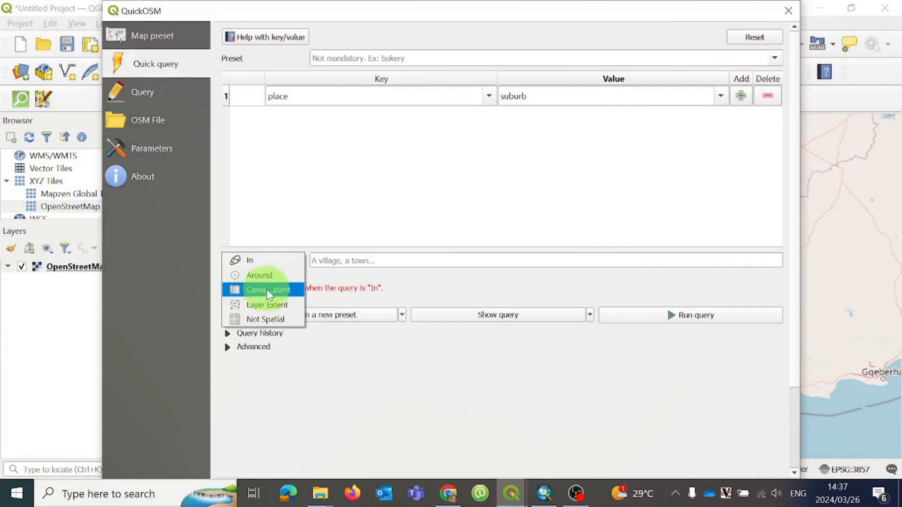
{"action": "mouse_move", "coordinate": [265, 295]}
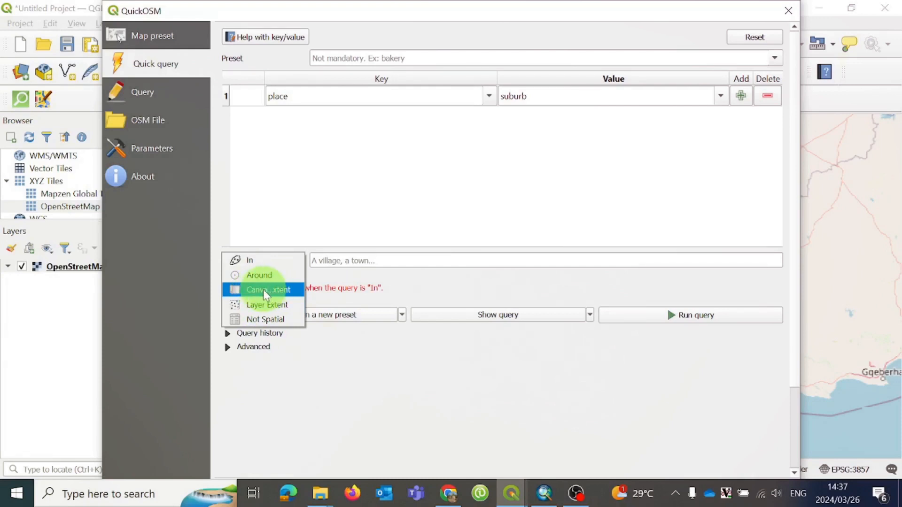
- Set the QuickOSM query extent to Canvas Extent
{"action": "left_click", "coordinate": [267, 289]}
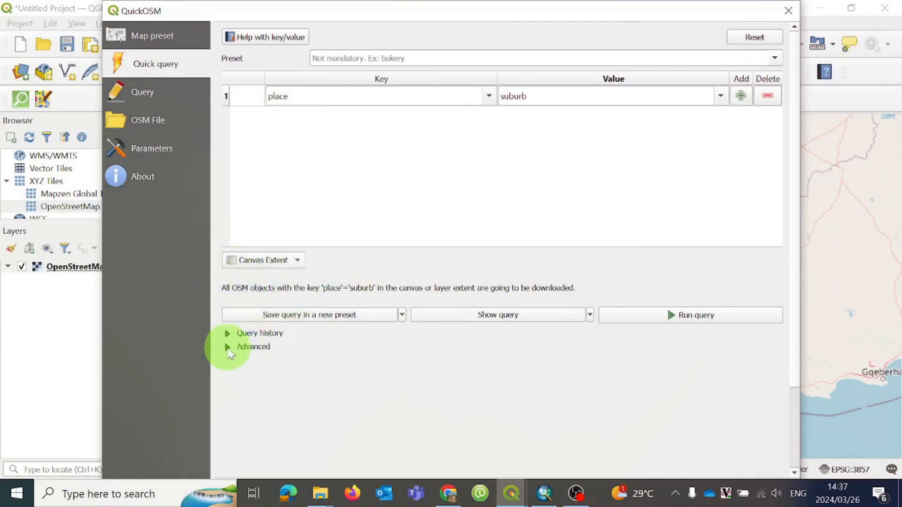
- Restrict the download to points only and choose D:\Tutorials as the output folder
{"action": "left_click", "coordinate": [227, 347]}
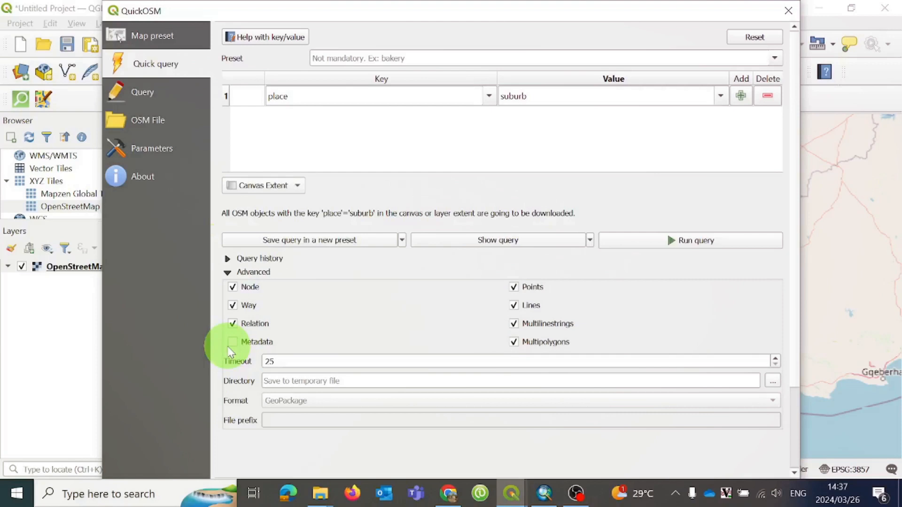
{"action": "mouse_move", "coordinate": [343, 351]}
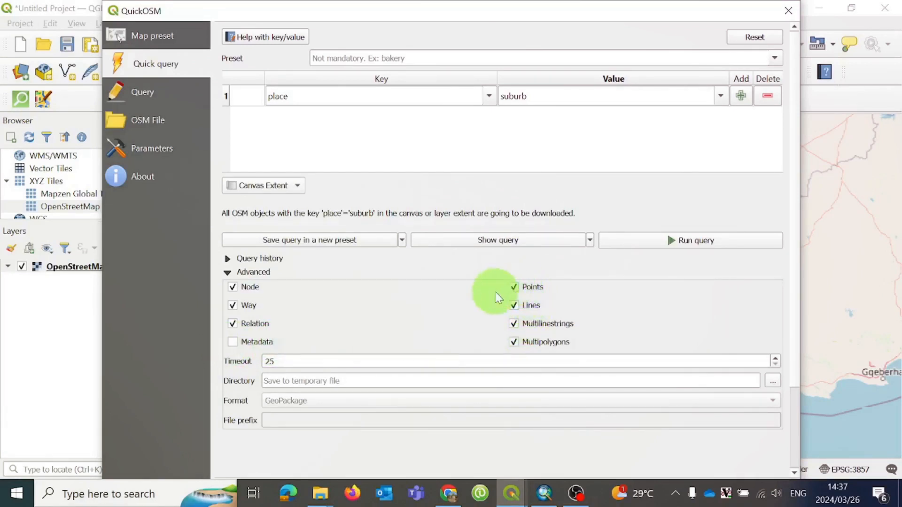
{"action": "mouse_move", "coordinate": [557, 287]}
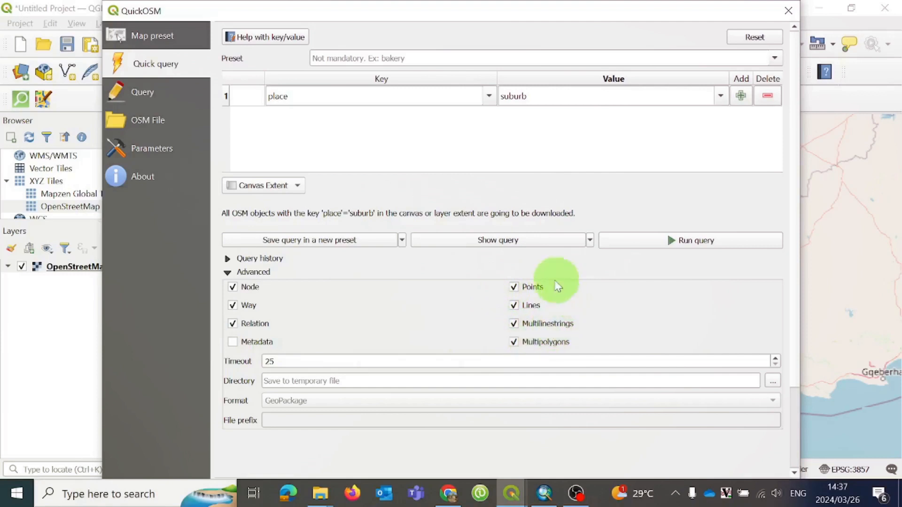
{"action": "mouse_move", "coordinate": [495, 283]}
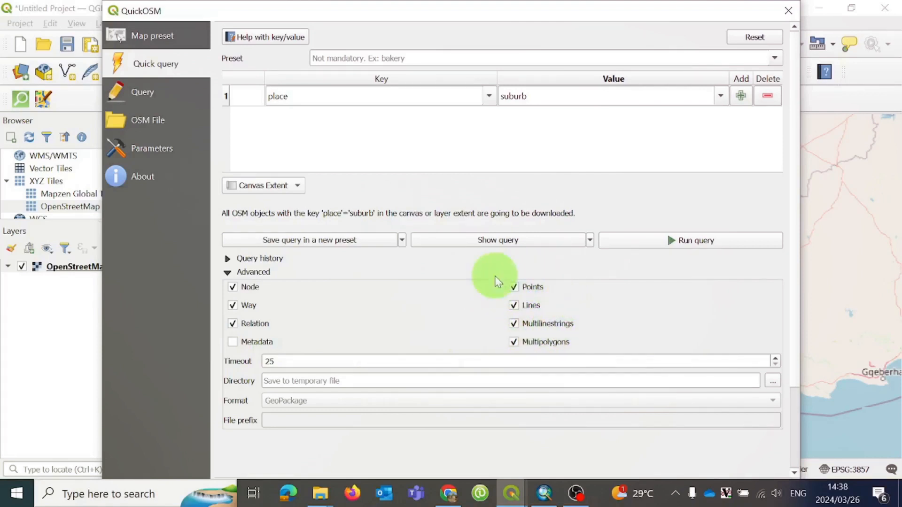
{"action": "mouse_move", "coordinate": [527, 124]}
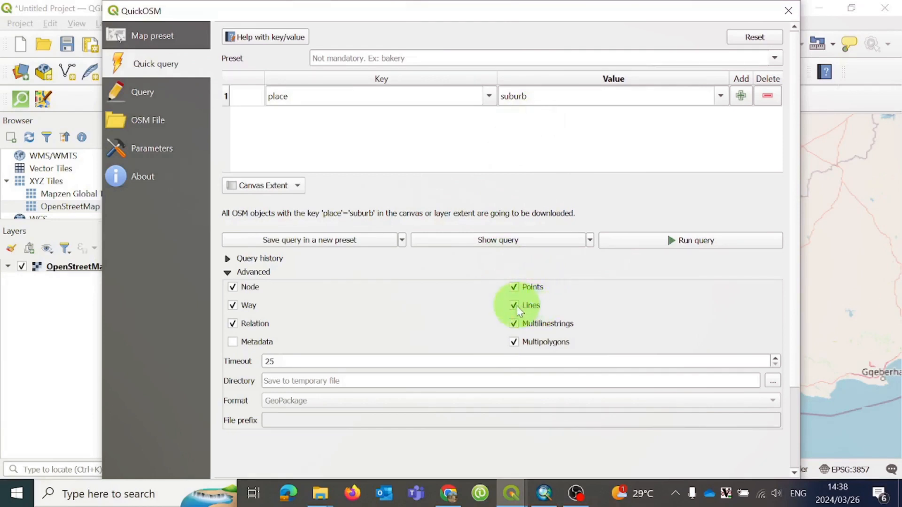
{"action": "left_click", "coordinate": [514, 305]}
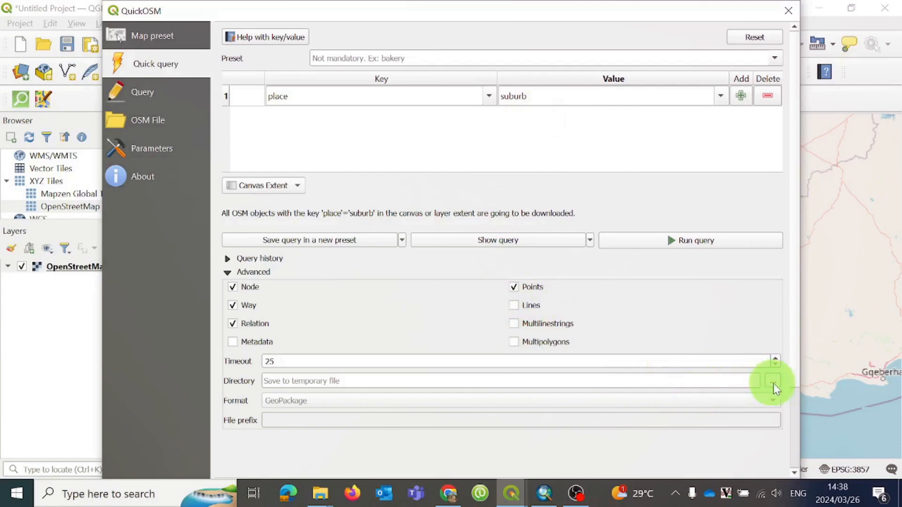
{"action": "left_click", "coordinate": [771, 380]}
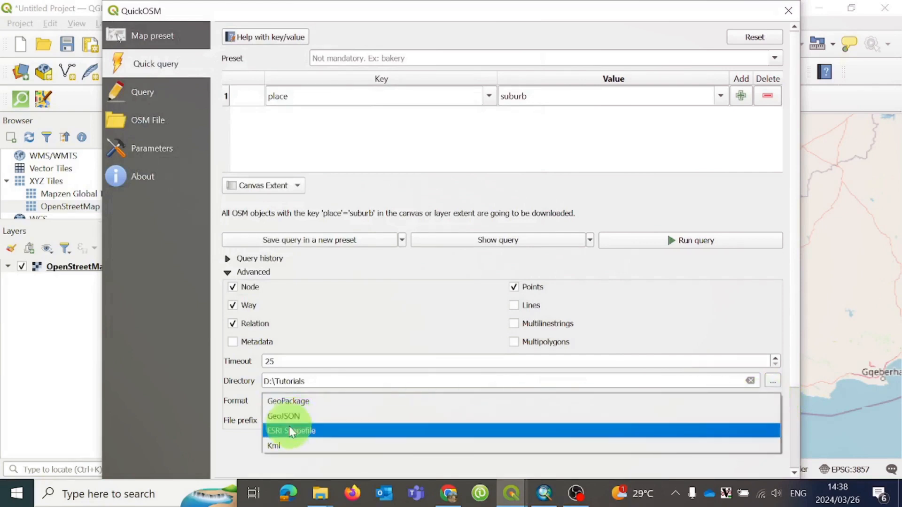
- Save as ESRI Shapefile with file prefix WC_suburbs and run the suburb query
{"action": "left_click", "coordinate": [288, 430]}
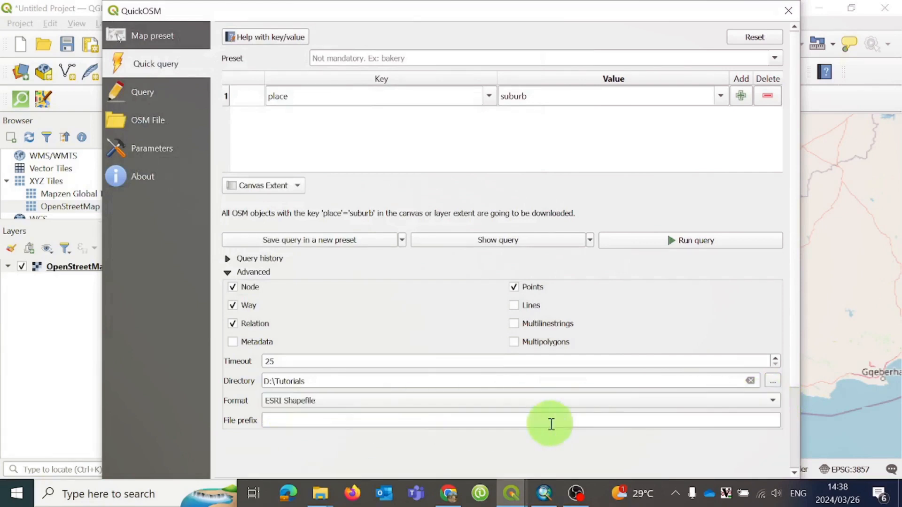
{"action": "left_click", "coordinate": [476, 422]}
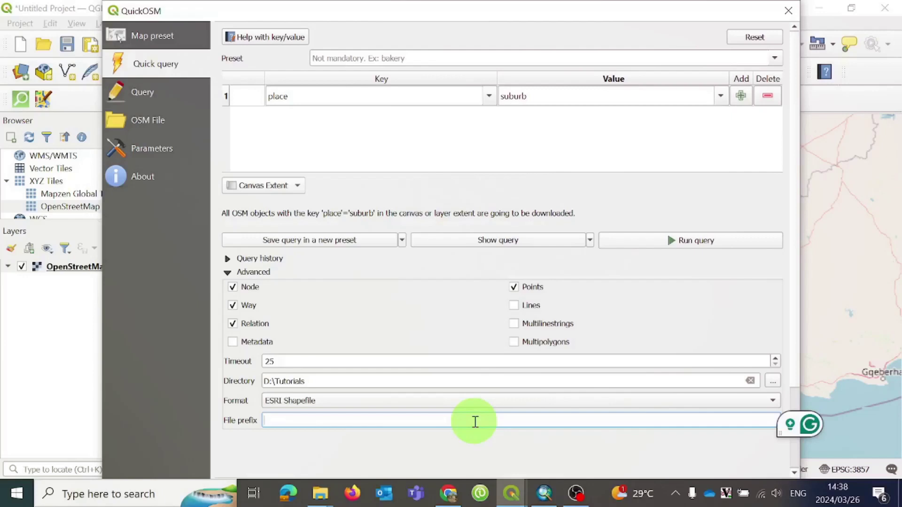
{"action": "type", "text": "WC_su"}
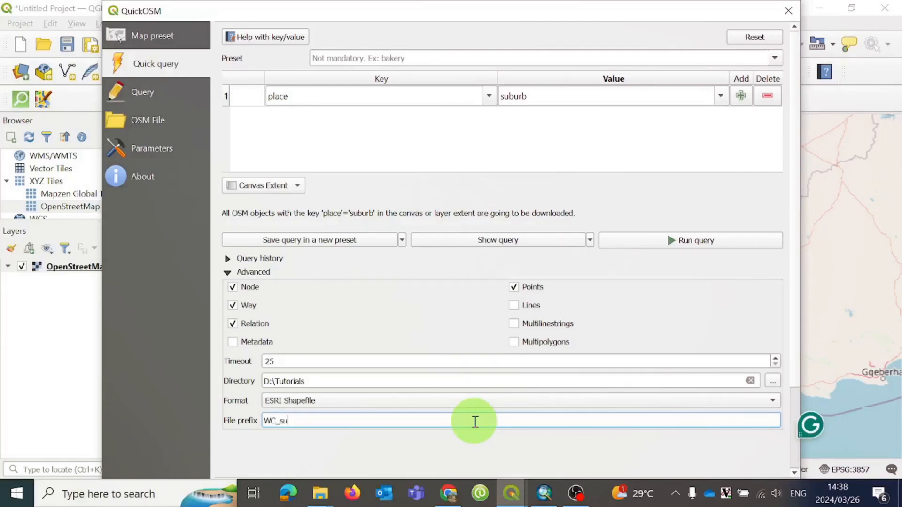
{"action": "type", "text": "burbs"}
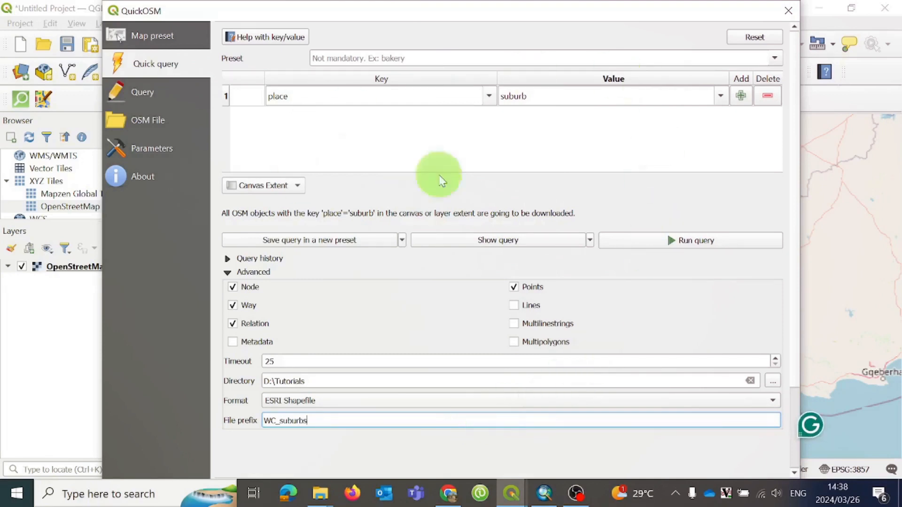
{"action": "mouse_move", "coordinate": [714, 213]}
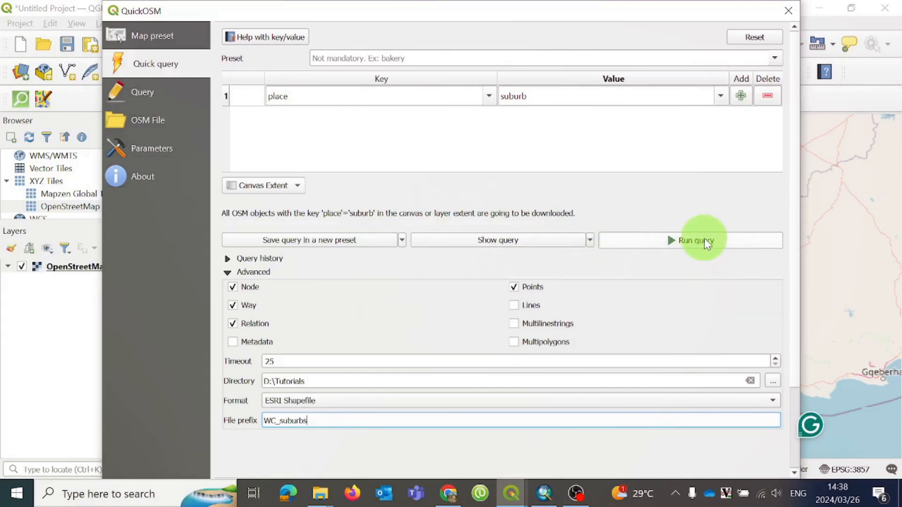
{"action": "left_click", "coordinate": [695, 241]}
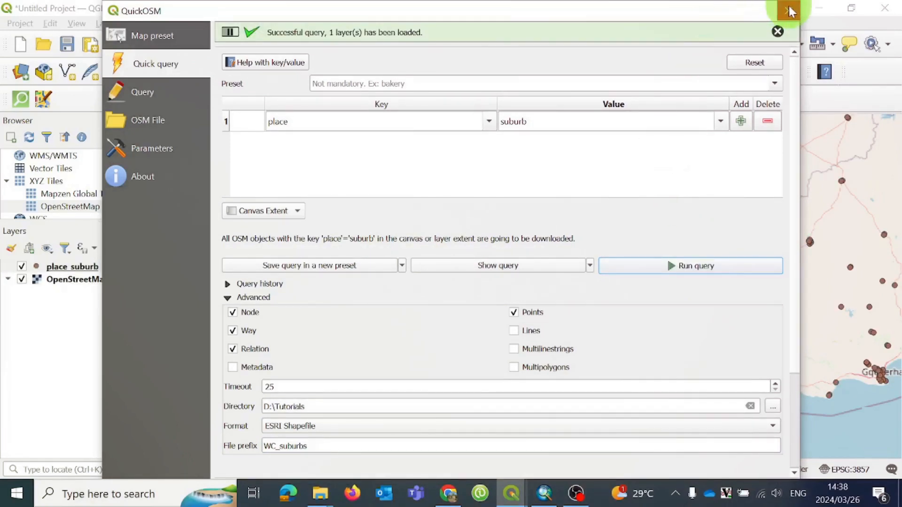
- Close the QuickOSM dialog to view the place_suburb points on the map
{"action": "left_click", "coordinate": [786, 8]}
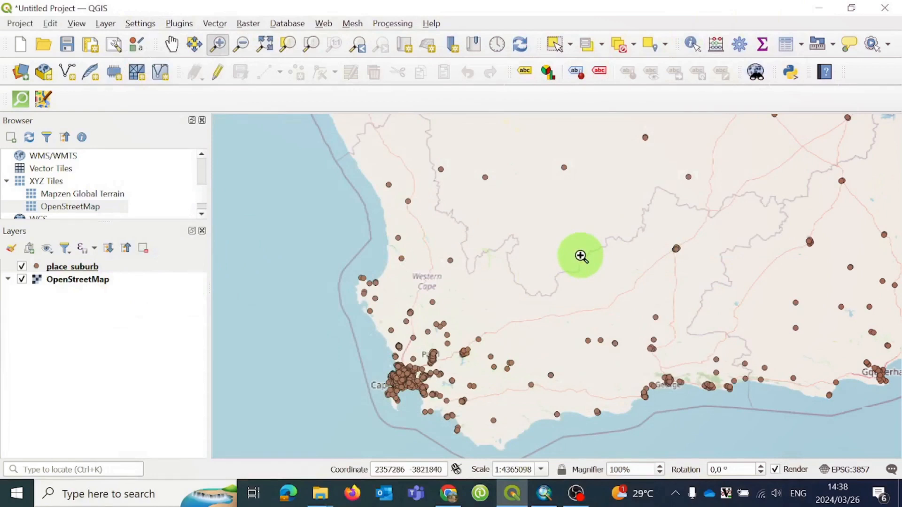
{"action": "mouse_move", "coordinate": [566, 262]}
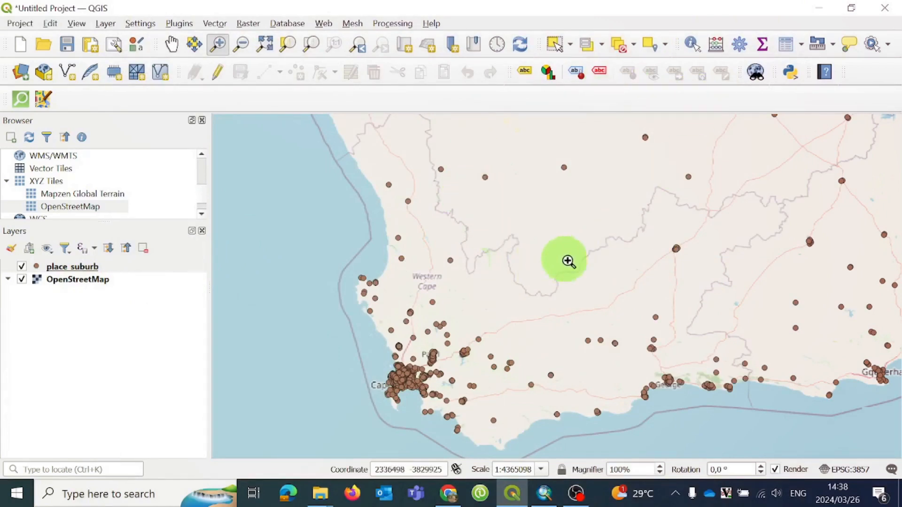
{"action": "mouse_move", "coordinate": [229, 282]}
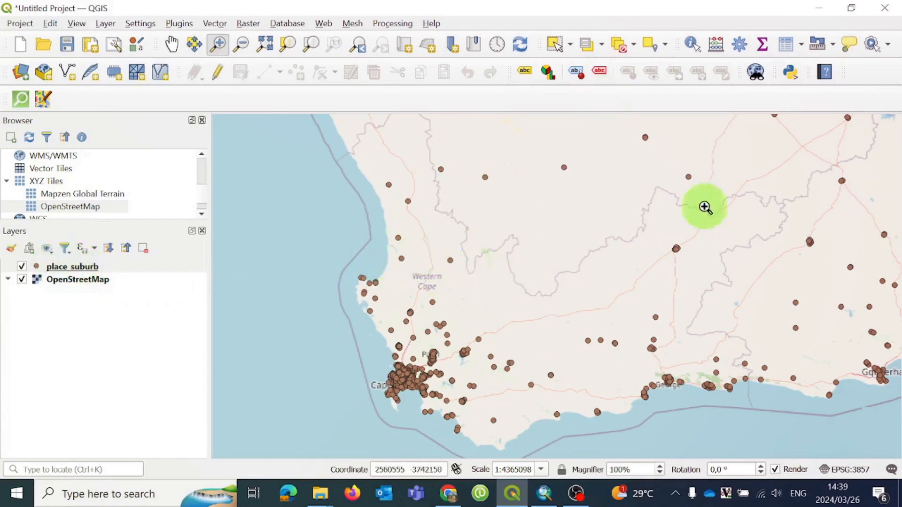
{"action": "mouse_move", "coordinate": [584, 219]}
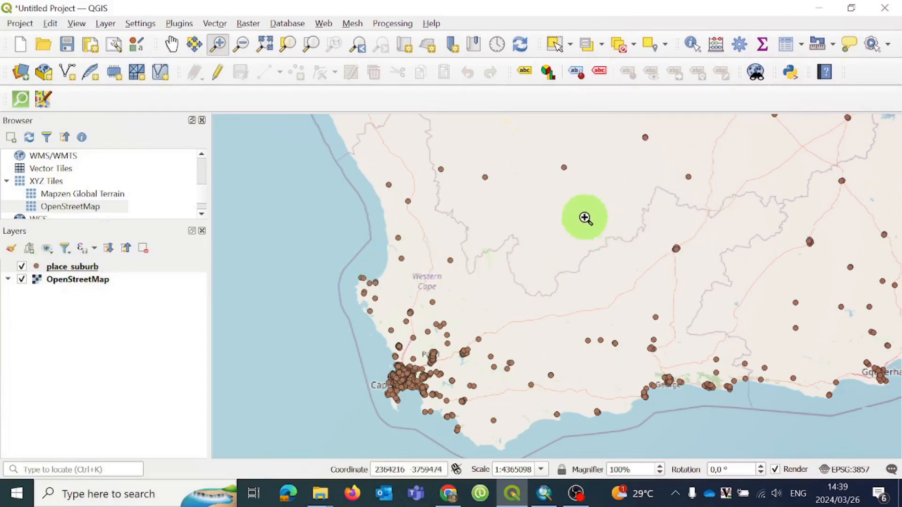